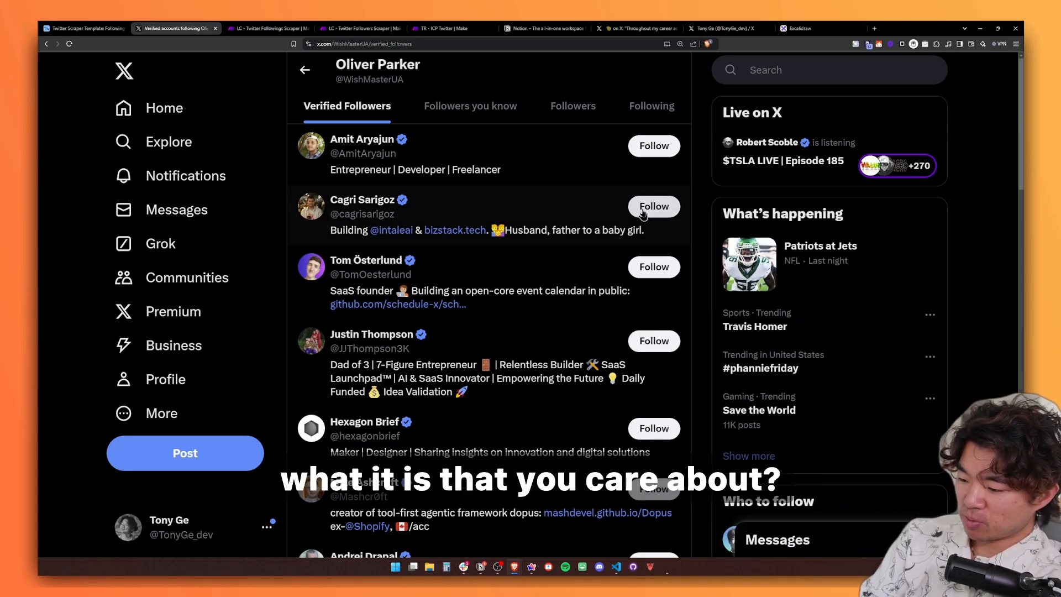
pyautogui.scroll(-3)
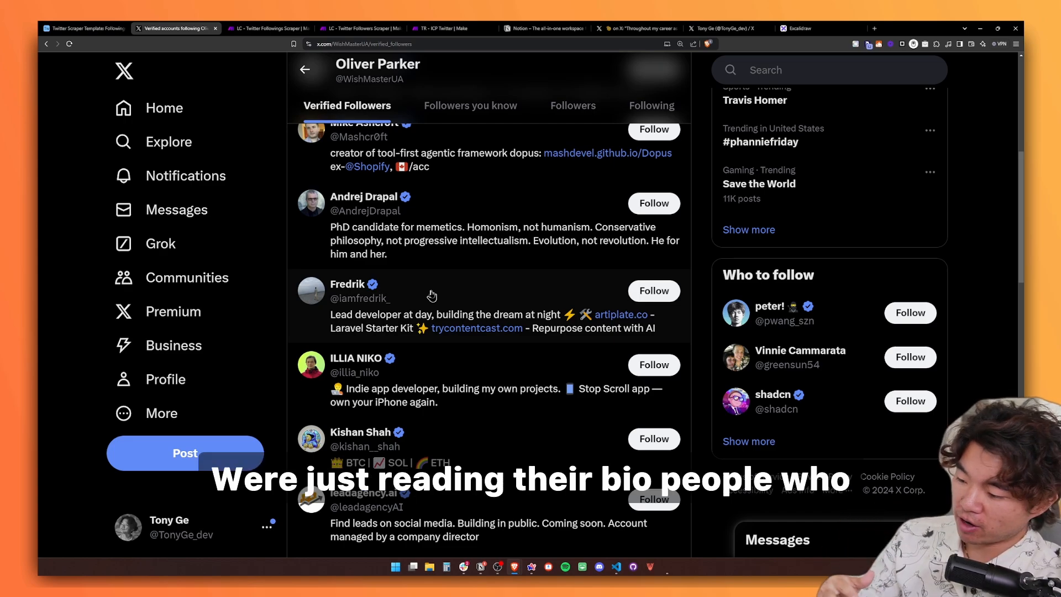
pyautogui.scroll(3)
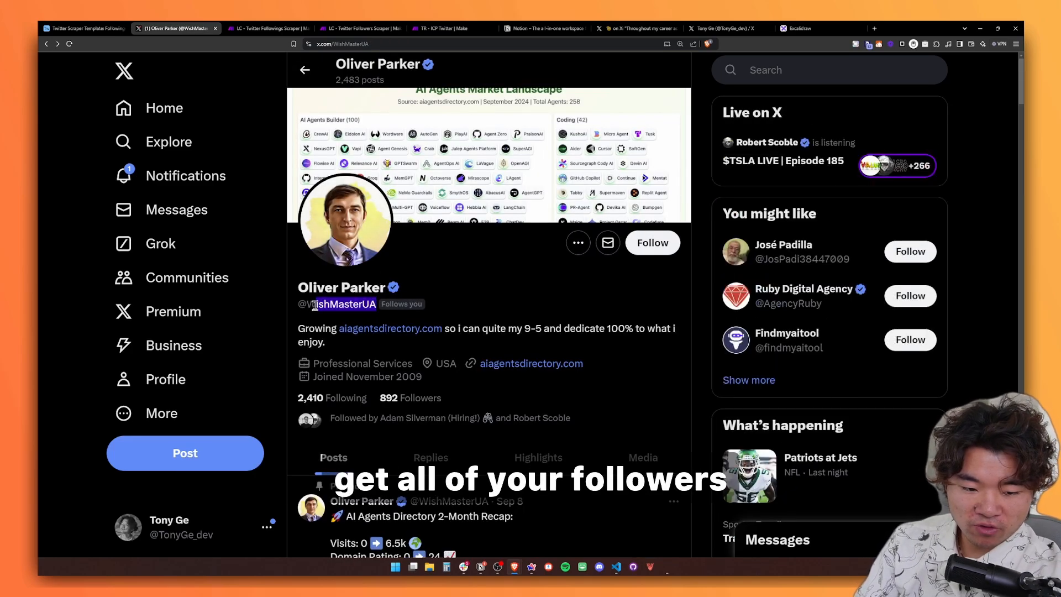
# Check the ICPs table, then run the Twitter Followers Scraper once from manually chosen records.
pyautogui.click(83, 28)
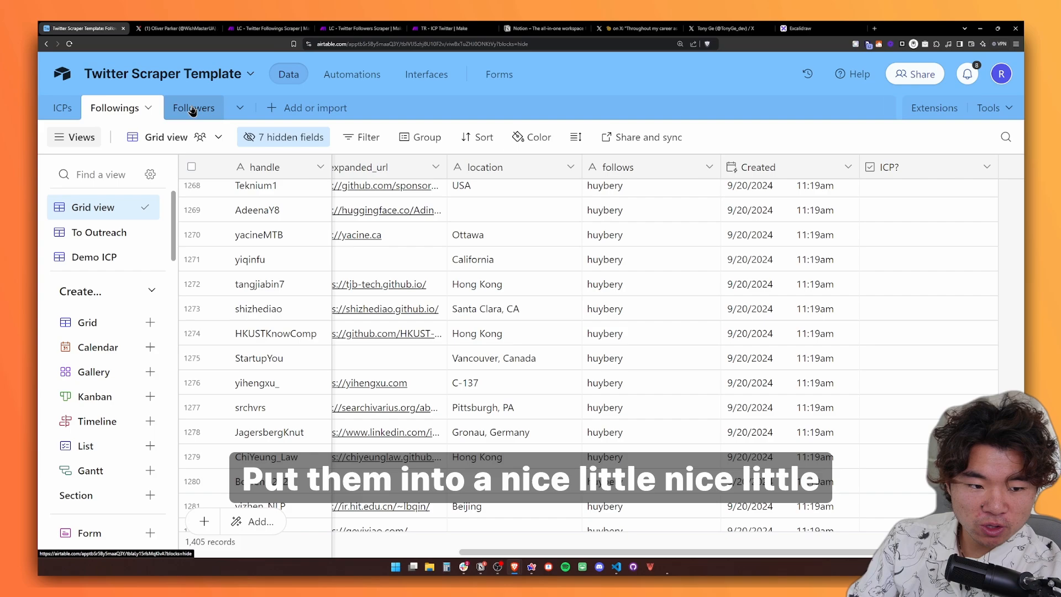
pyautogui.click(61, 108)
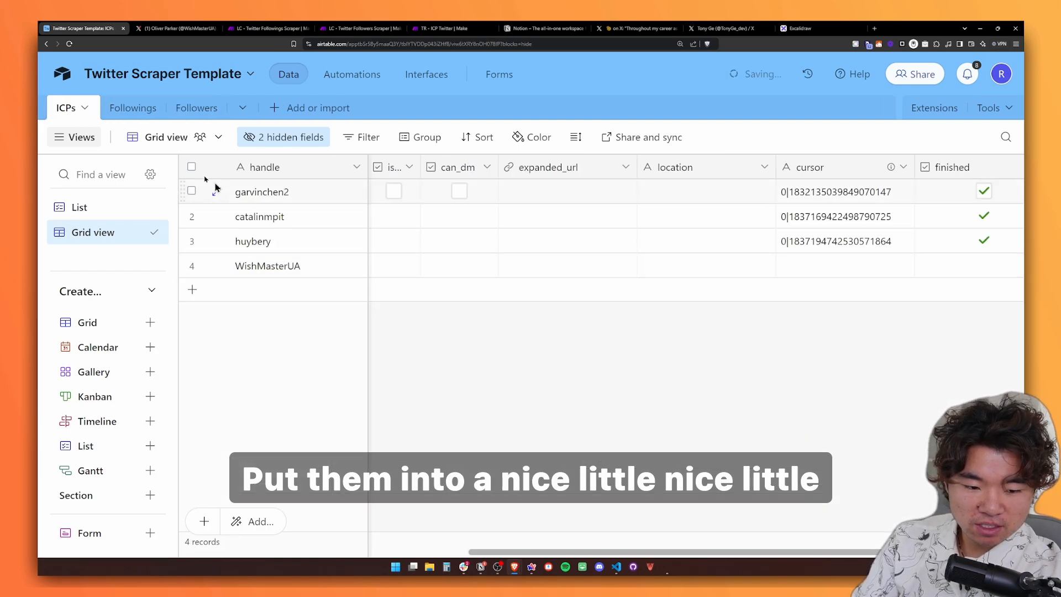
pyautogui.click(359, 28)
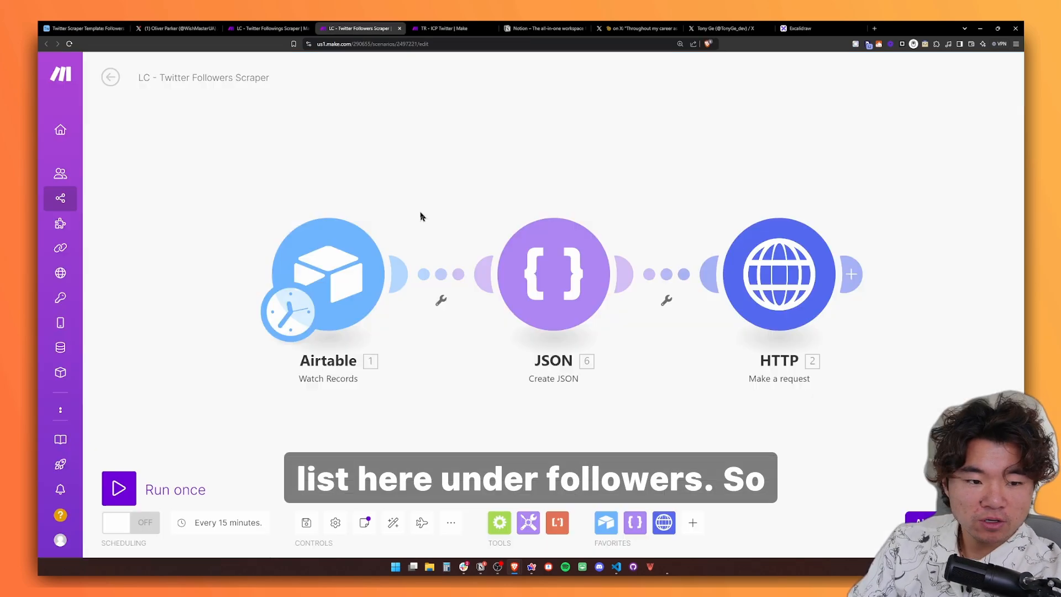
pyautogui.moveTo(470, 255)
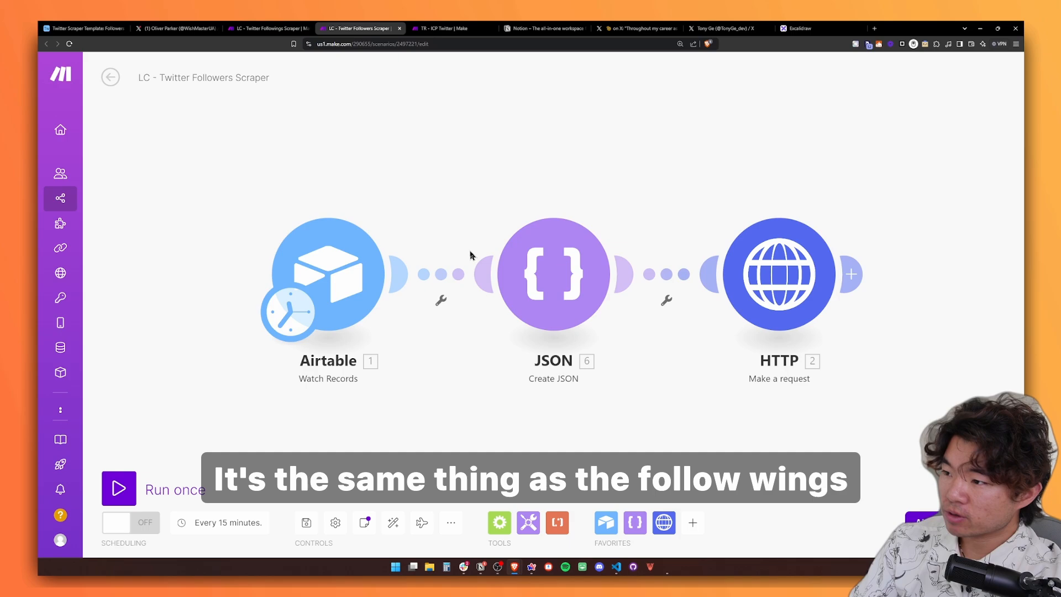
pyautogui.moveTo(361, 252)
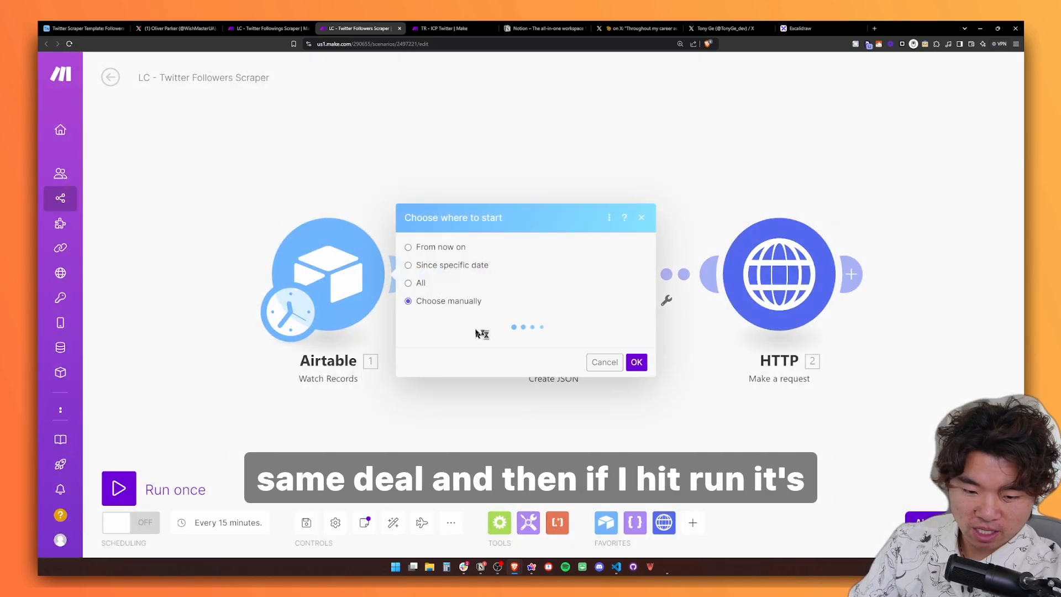
pyautogui.click(636, 362)
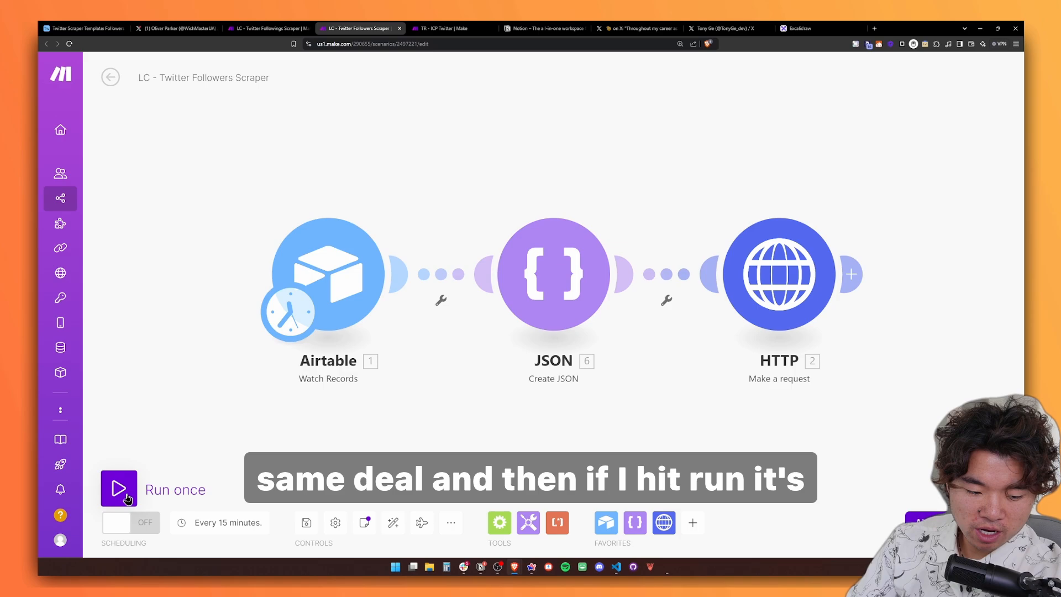
pyautogui.click(81, 28)
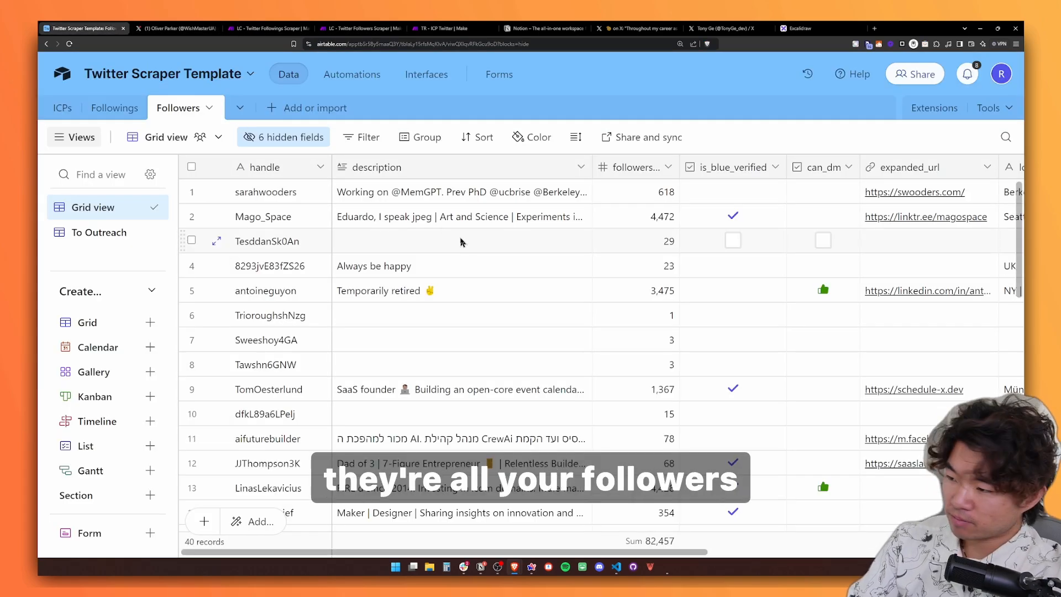
# Scroll through the scraped followers with their bios and follower counts.
pyautogui.scroll(-3)
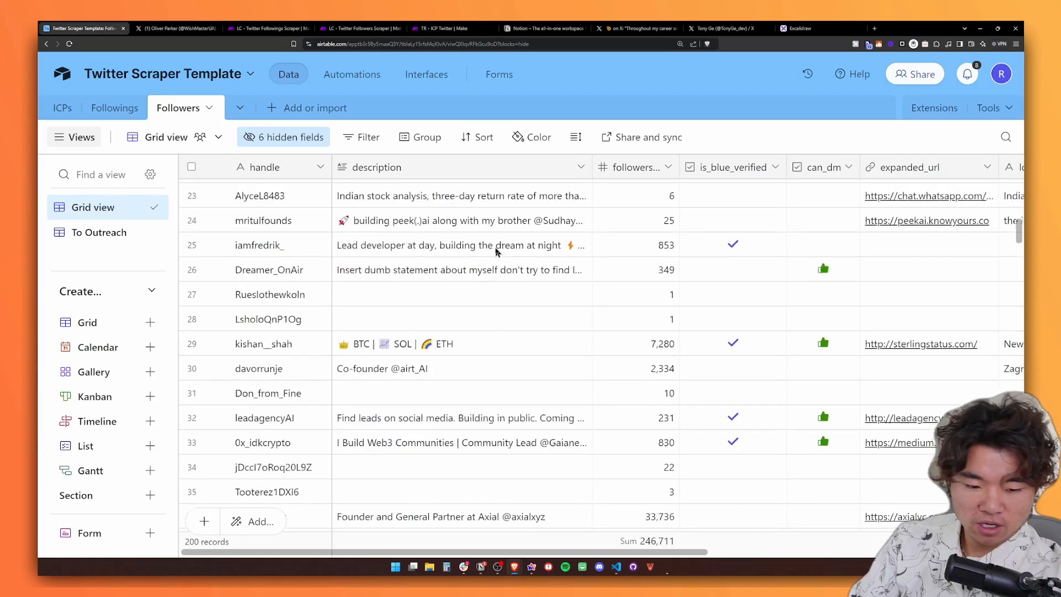
pyautogui.scroll(-3)
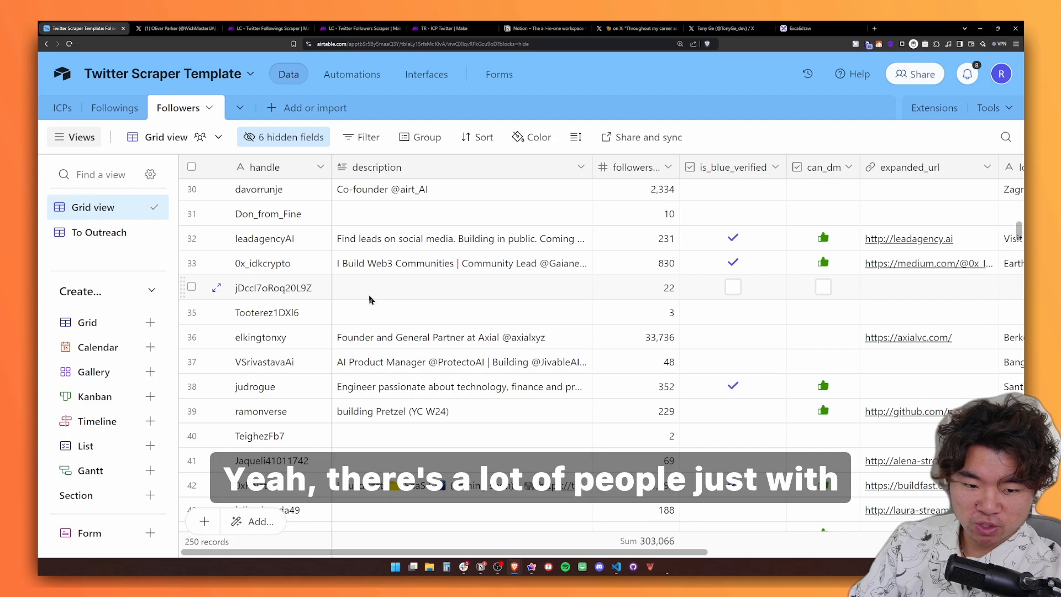
pyautogui.moveTo(87, 322)
pyautogui.write('D')
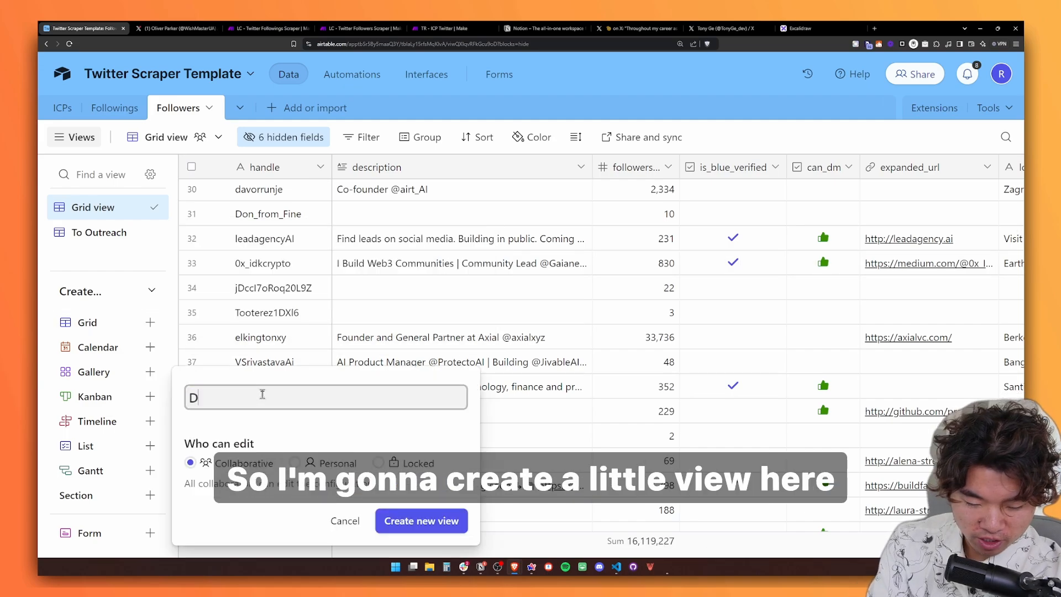
# Create the WishMasterUA Followers view filtered to non-empty description and can_dm, then review the results.
pyautogui.press('Backspace')
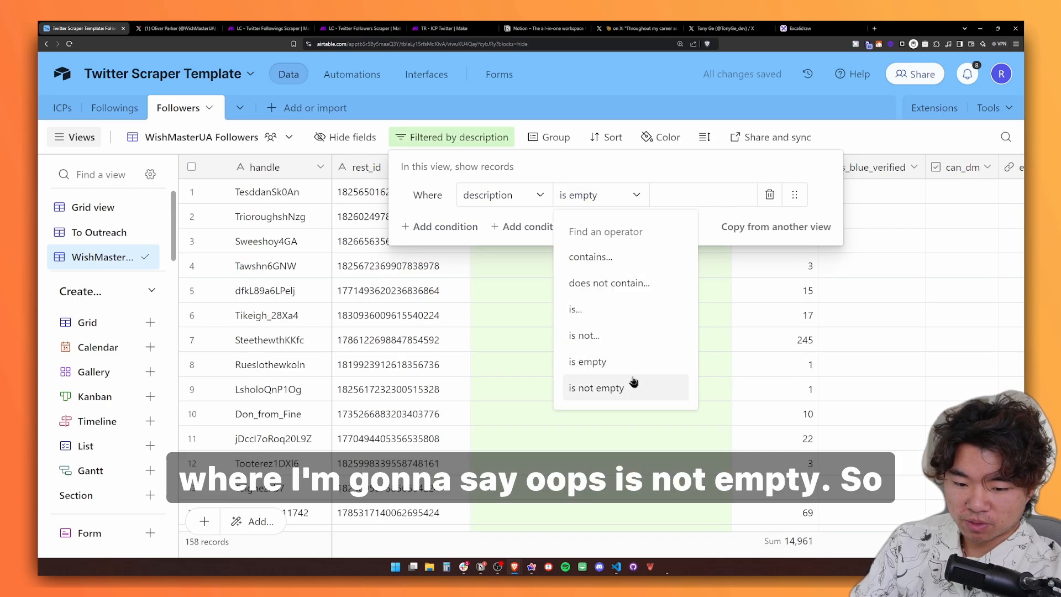
pyautogui.click(597, 387)
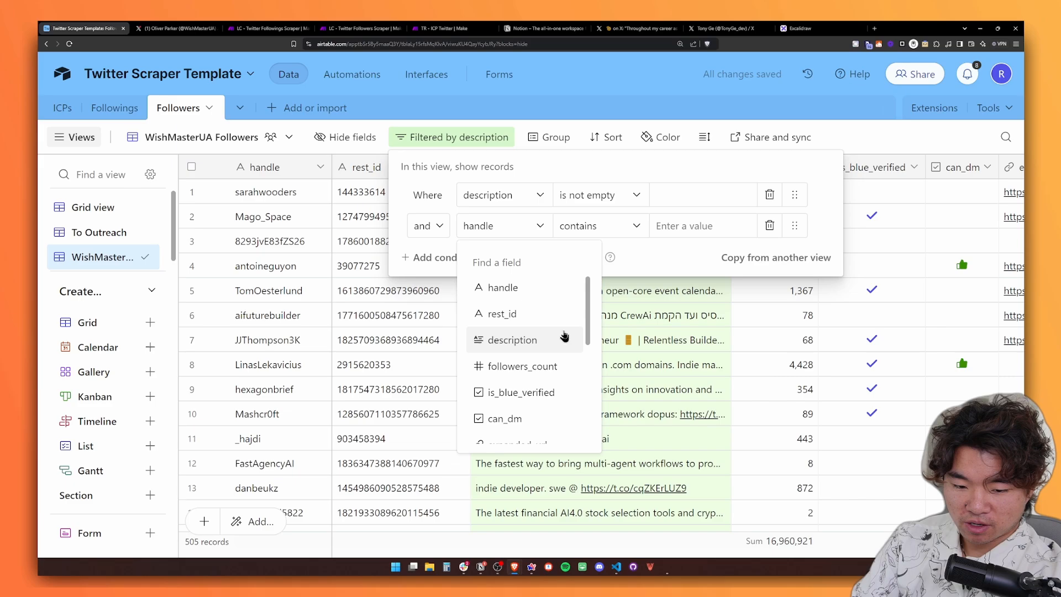
pyautogui.scroll(-3)
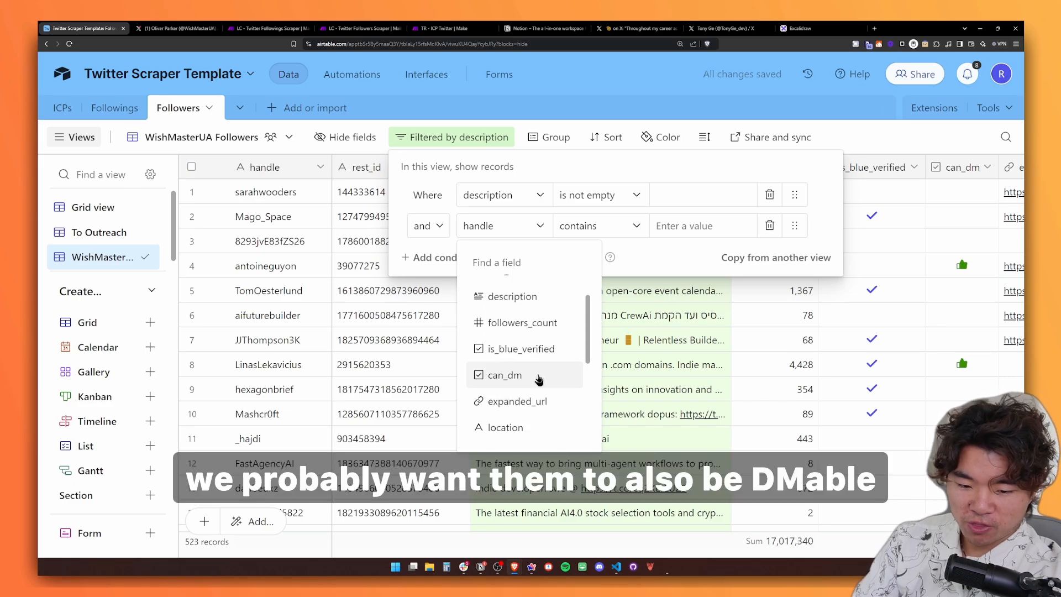
pyautogui.click(505, 374)
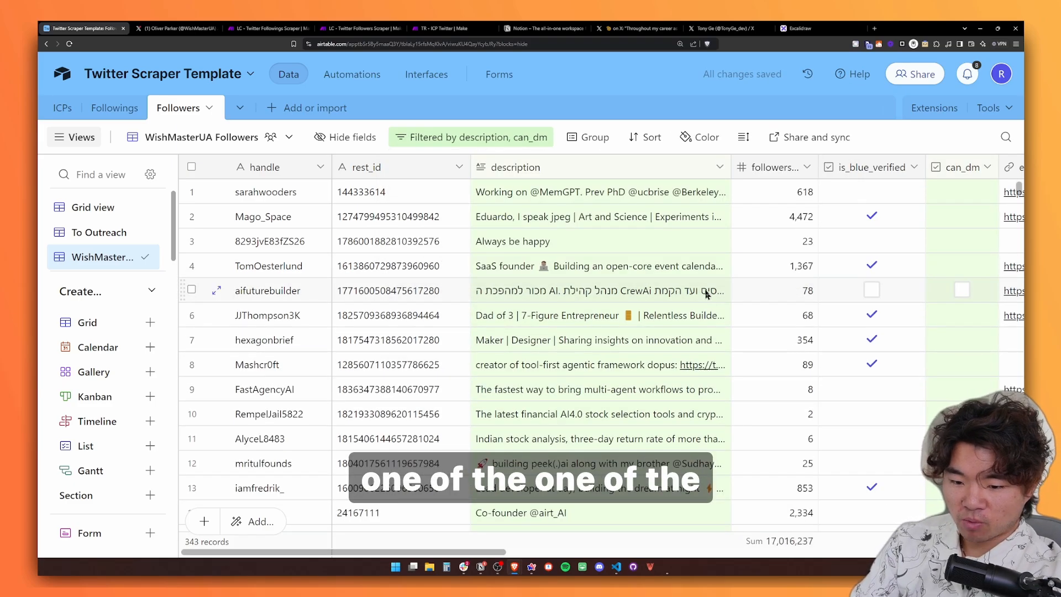
pyautogui.click(472, 137)
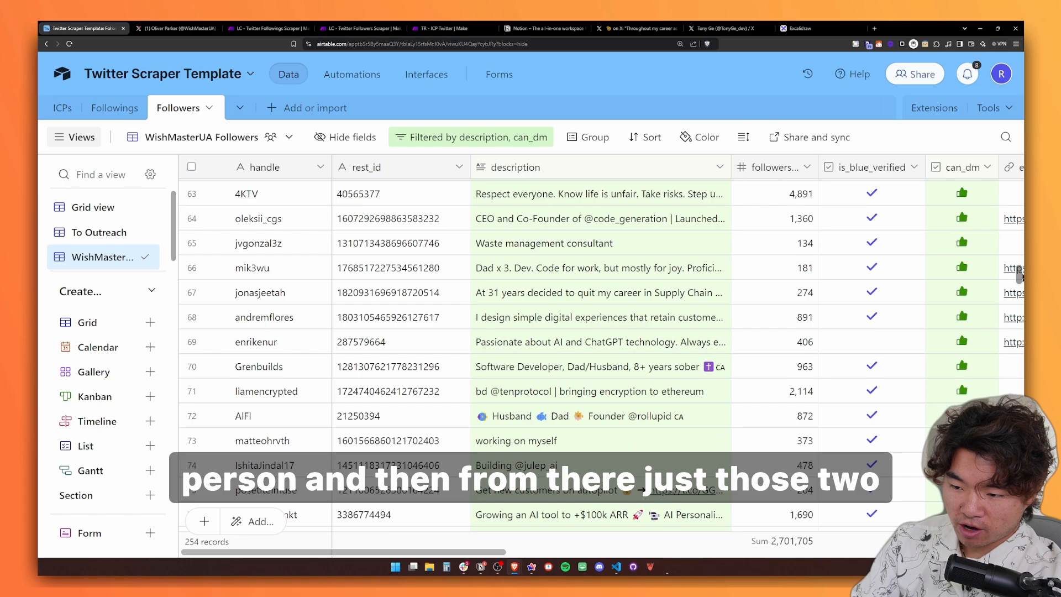
pyautogui.scroll(-3)
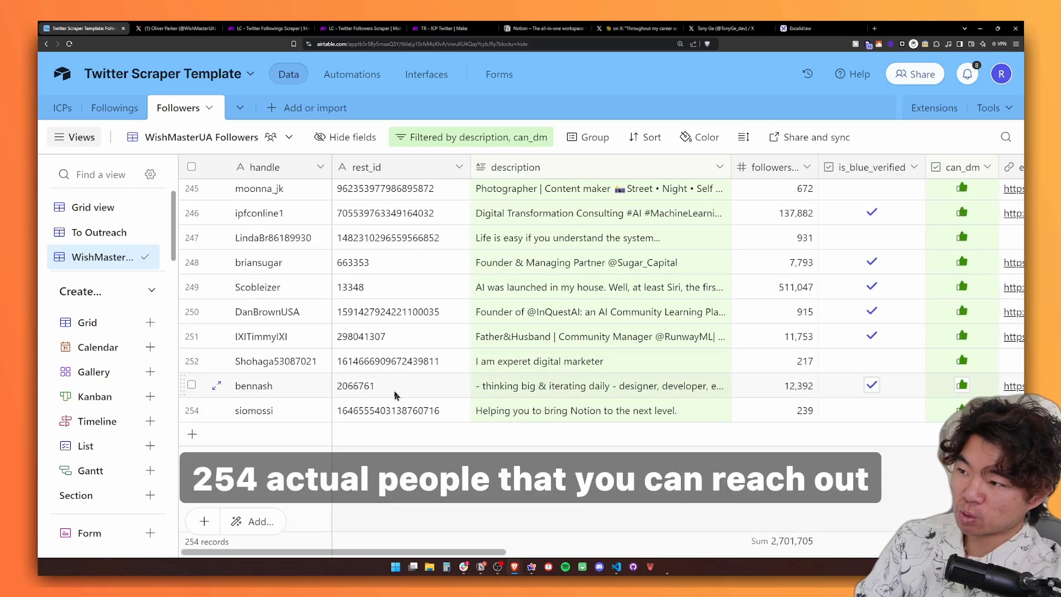
pyautogui.scroll(3)
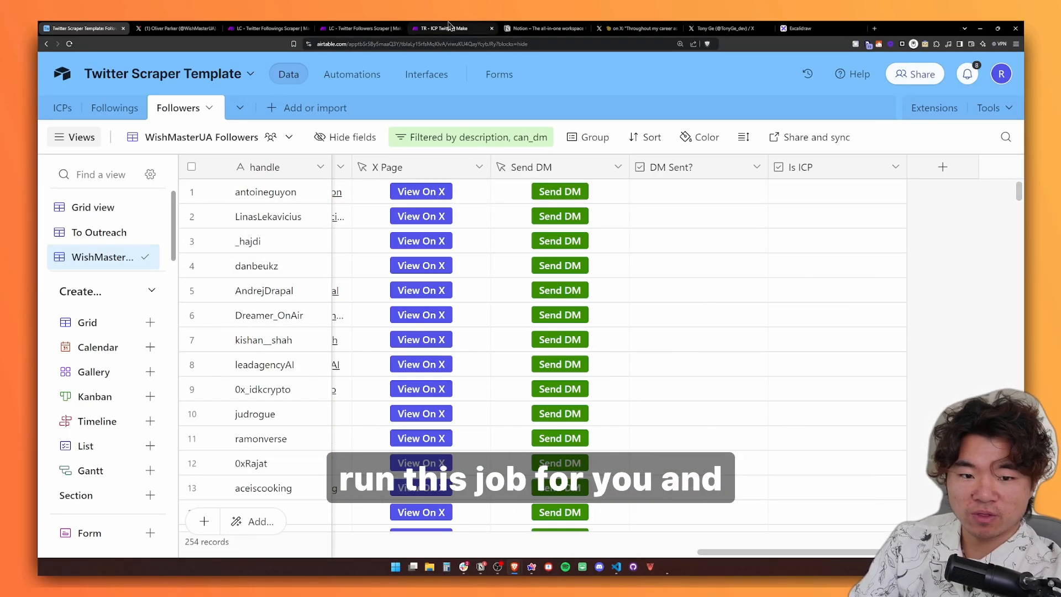
# Adjust the Get Profiles trigger's limit and run the TR - ICP Twitter scenario once.
pyautogui.click(452, 28)
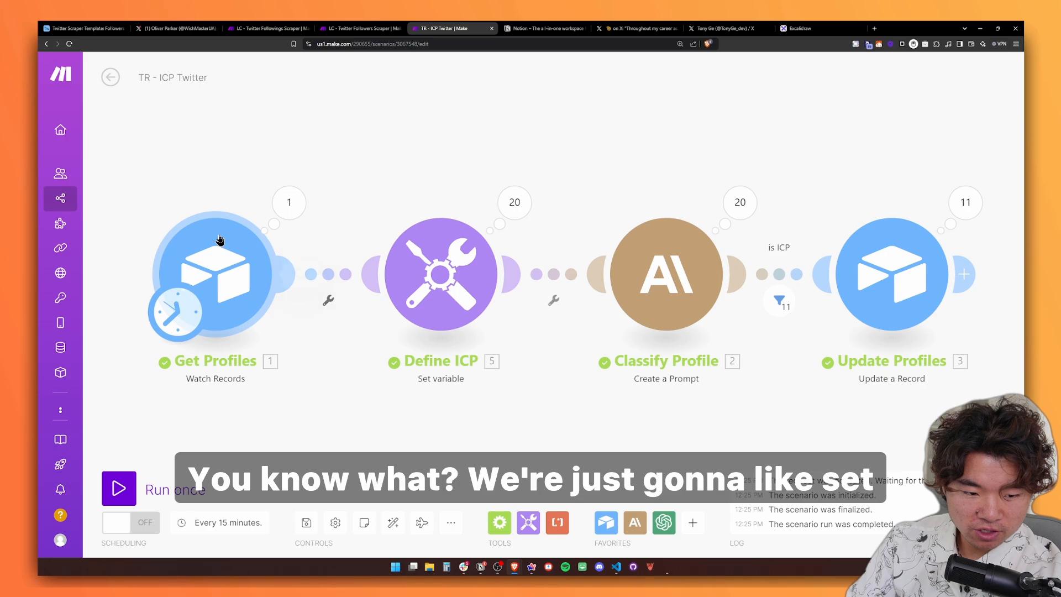
pyautogui.click(215, 272)
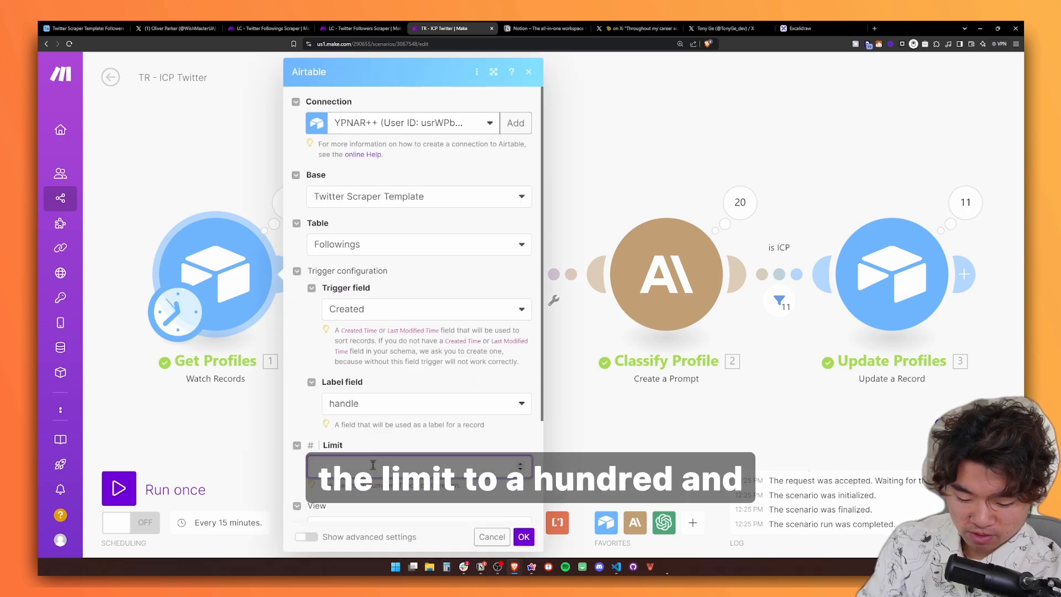
pyautogui.click(523, 537)
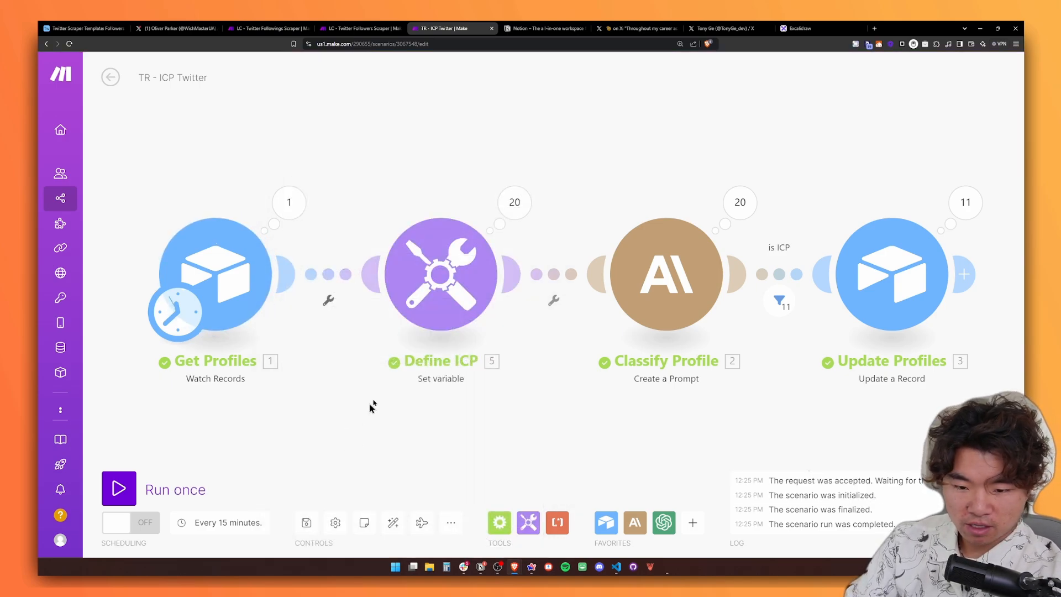
pyautogui.click(119, 489)
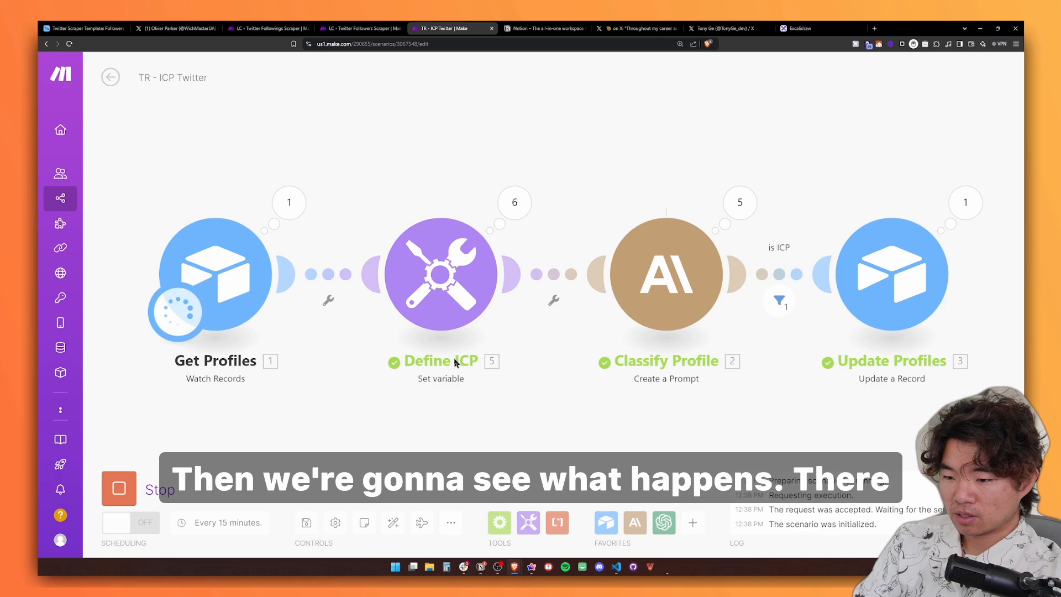
pyautogui.moveTo(802, 380)
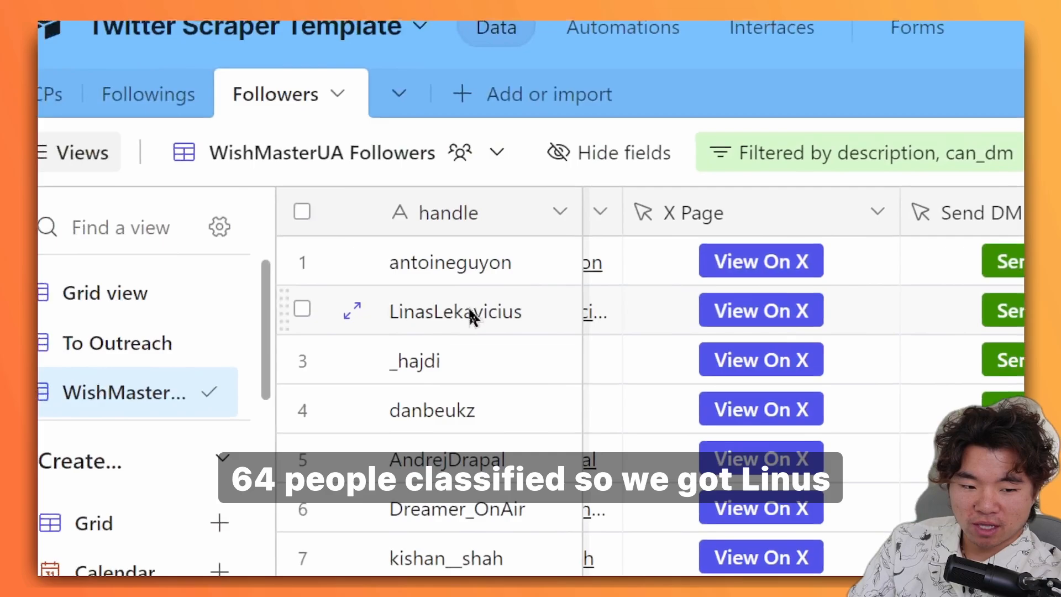
# Open a second classified follower's X profile and scroll through it.
pyautogui.click(759, 310)
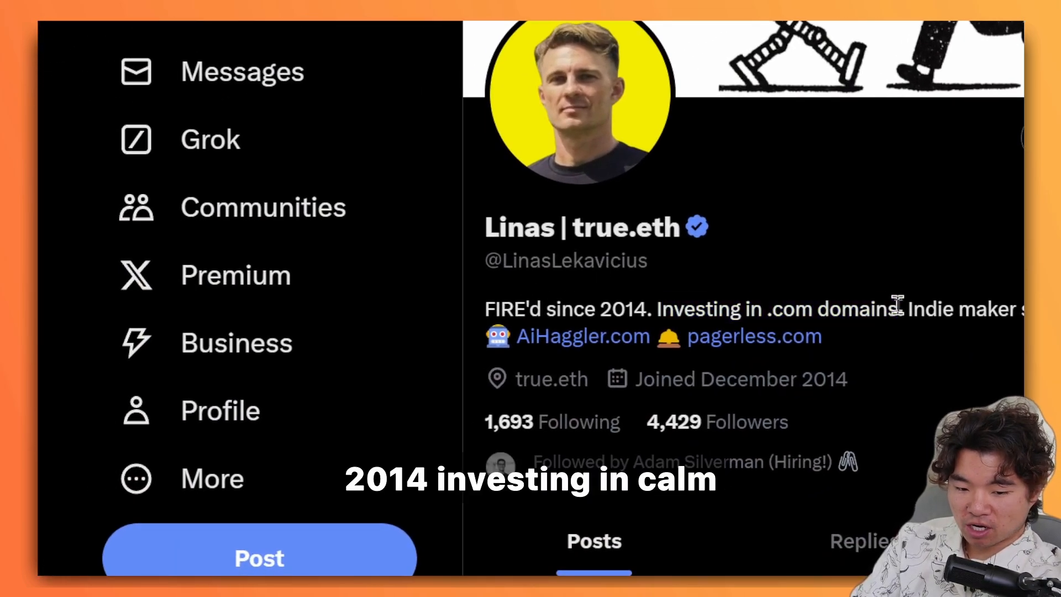
pyautogui.scroll(-3)
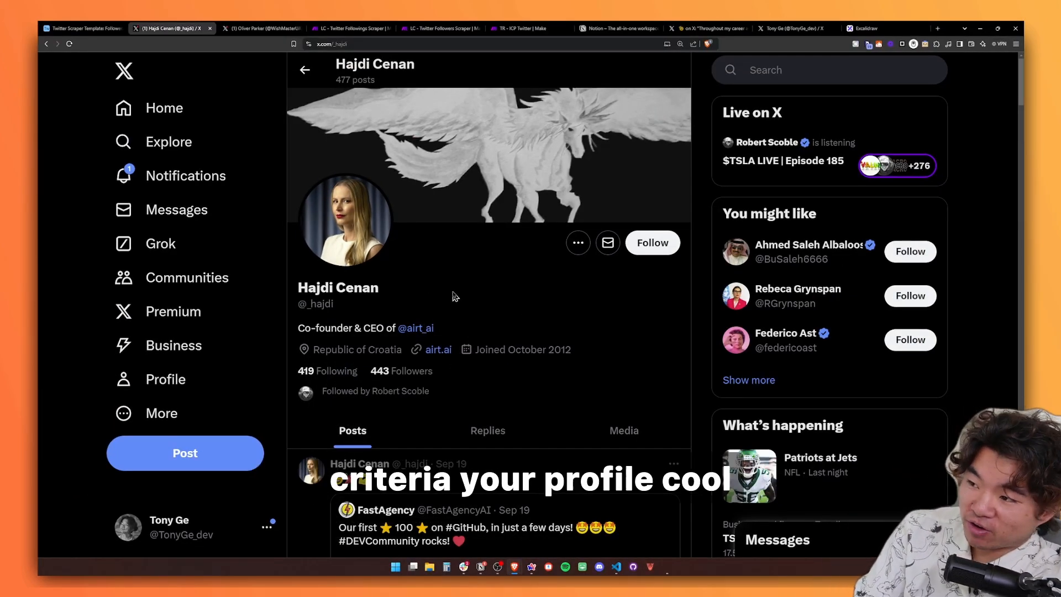
# Check that ICP-marked AdamFard_ can be messaged on X, then return to the Followers table.
pyautogui.click(81, 28)
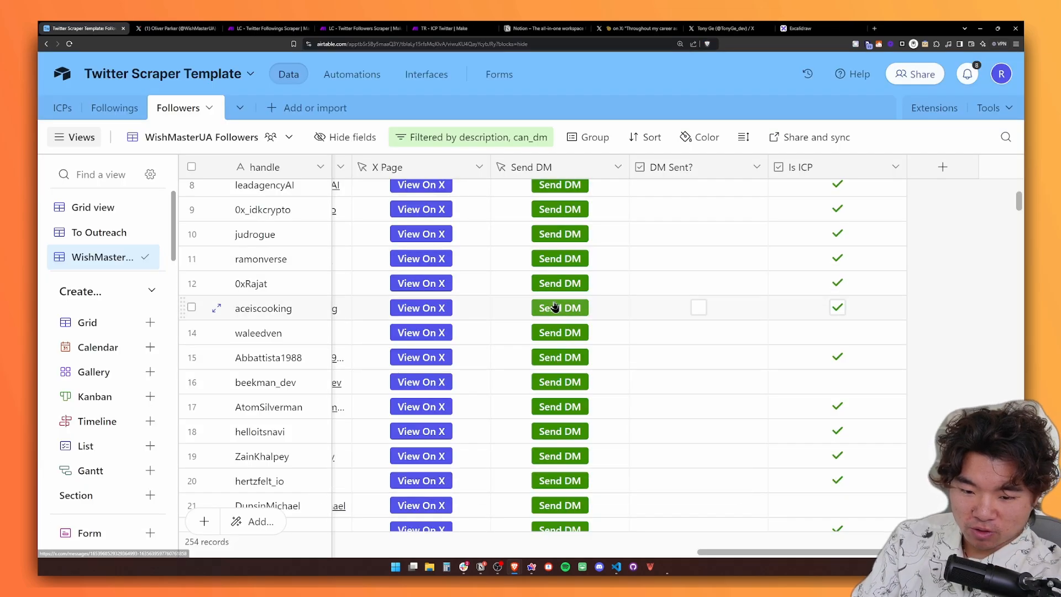
pyautogui.click(420, 307)
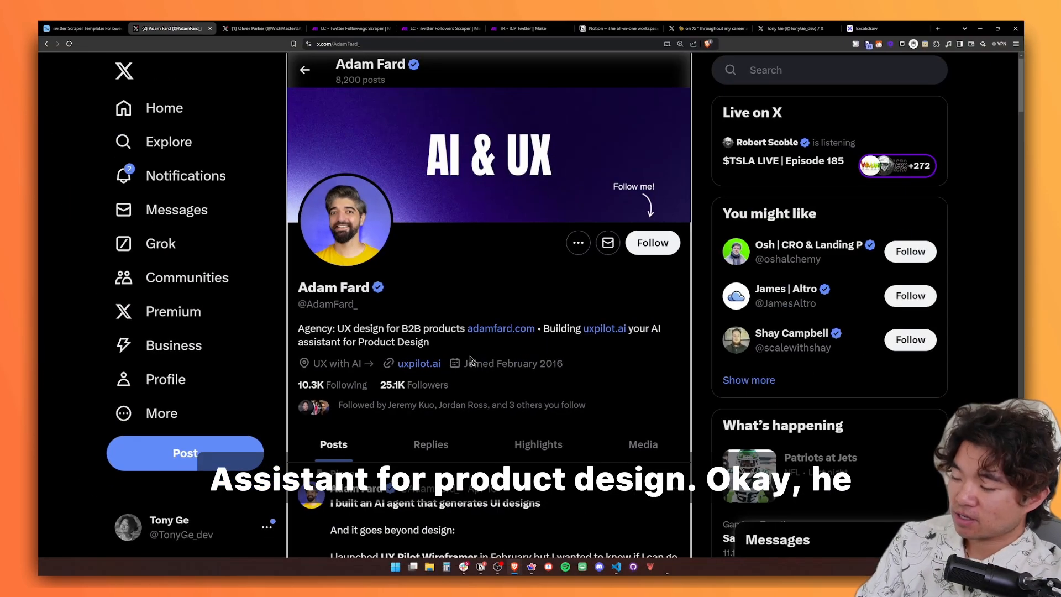
pyautogui.moveTo(477, 356)
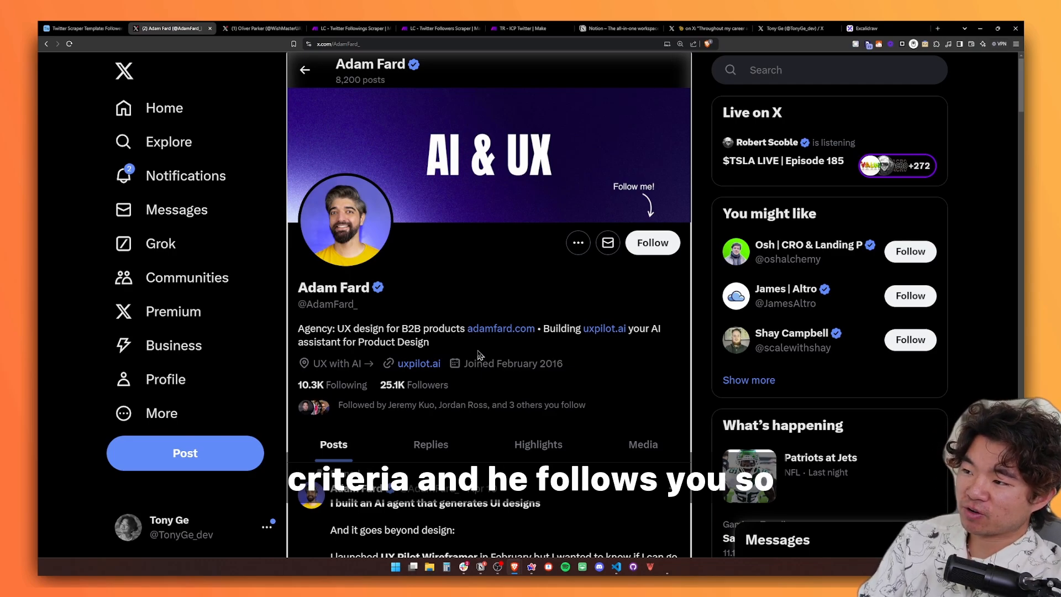
pyautogui.moveTo(475, 299)
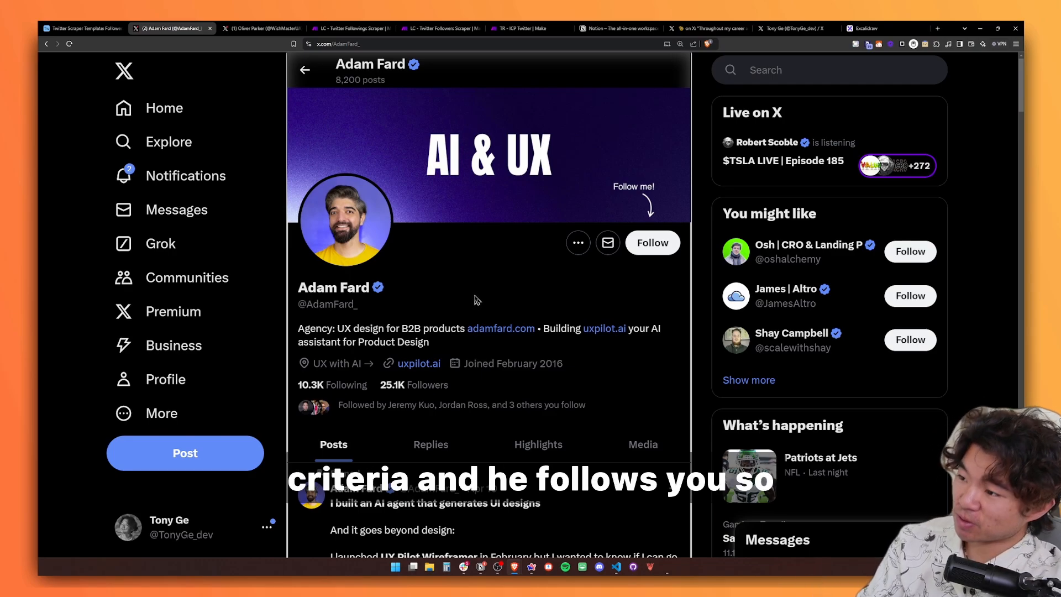
pyautogui.moveTo(607, 242)
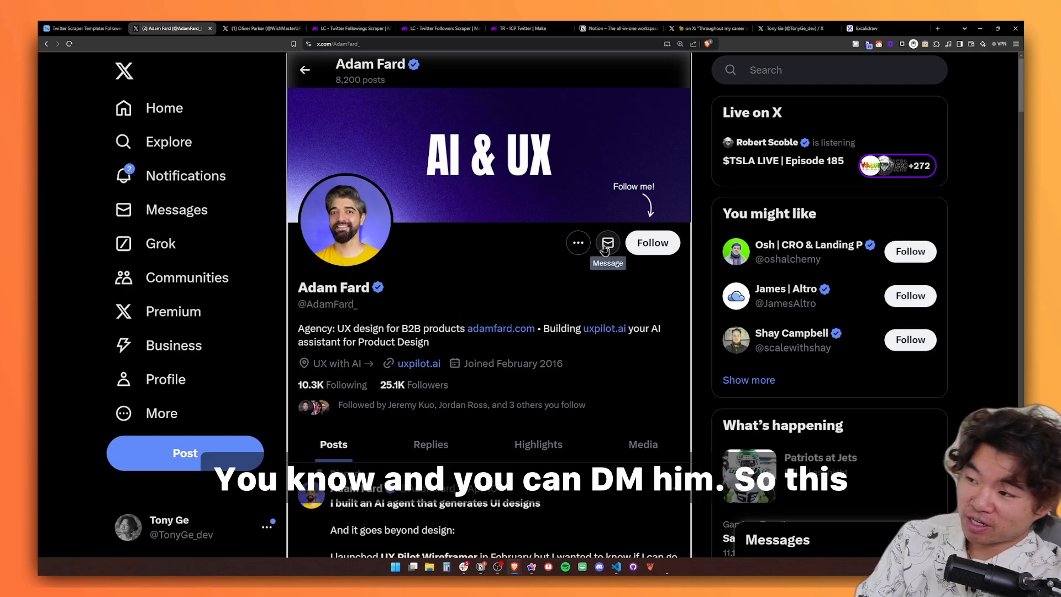
pyautogui.moveTo(597, 256)
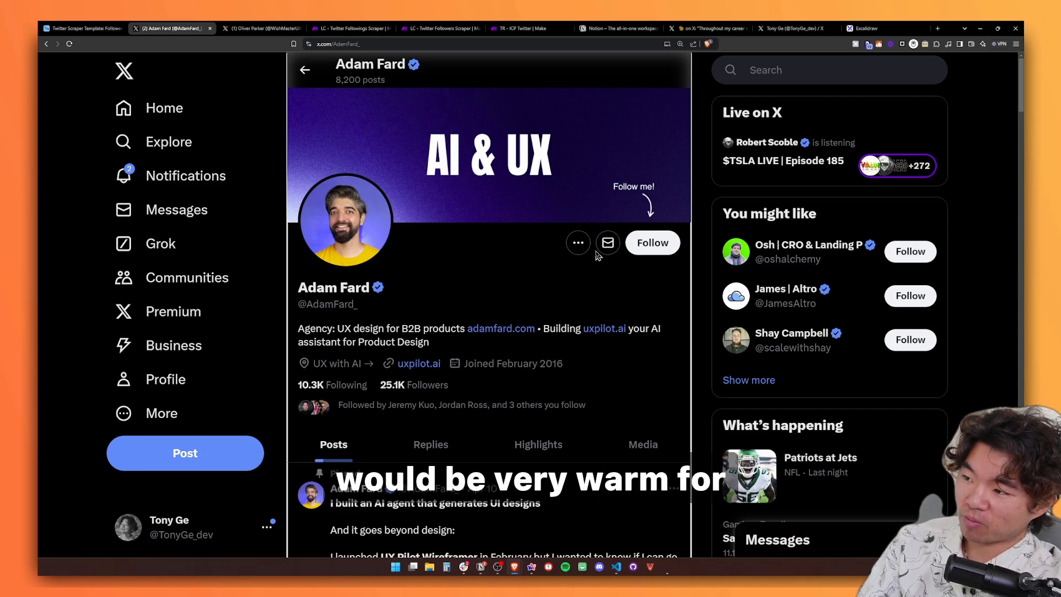
pyautogui.moveTo(81, 28)
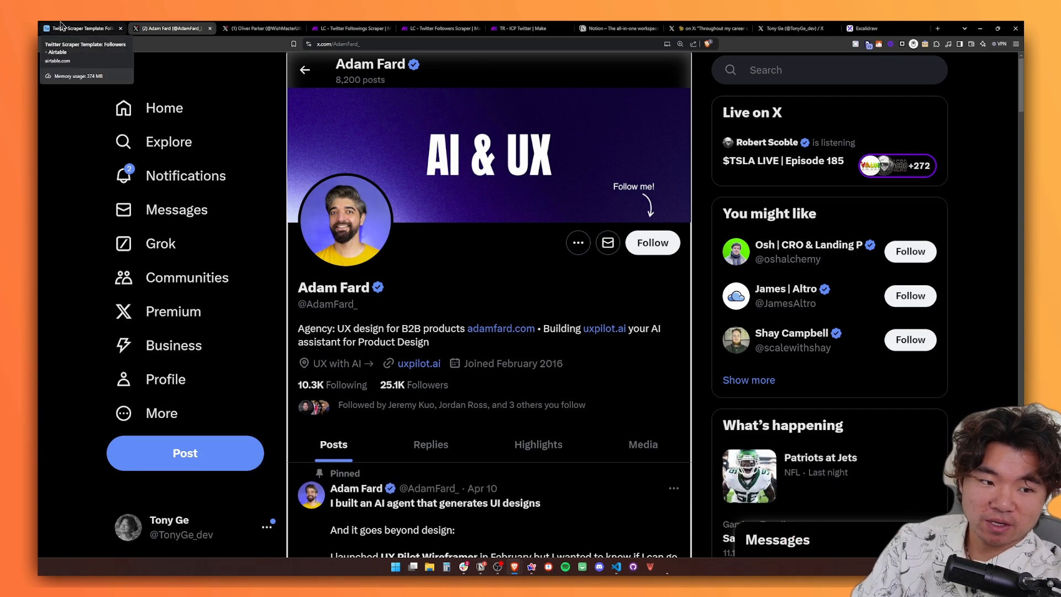
pyautogui.click(82, 28)
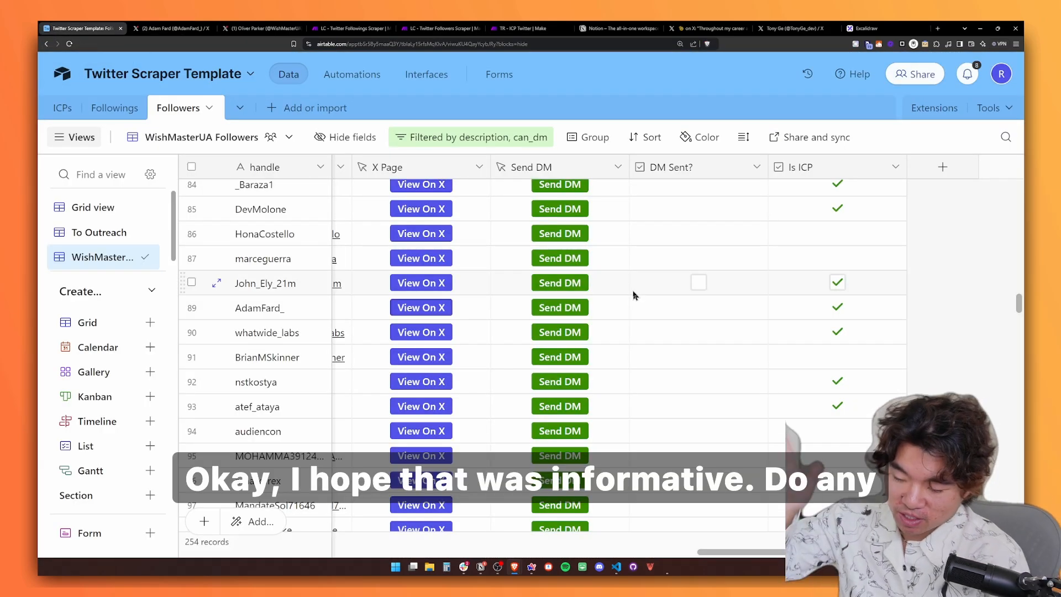